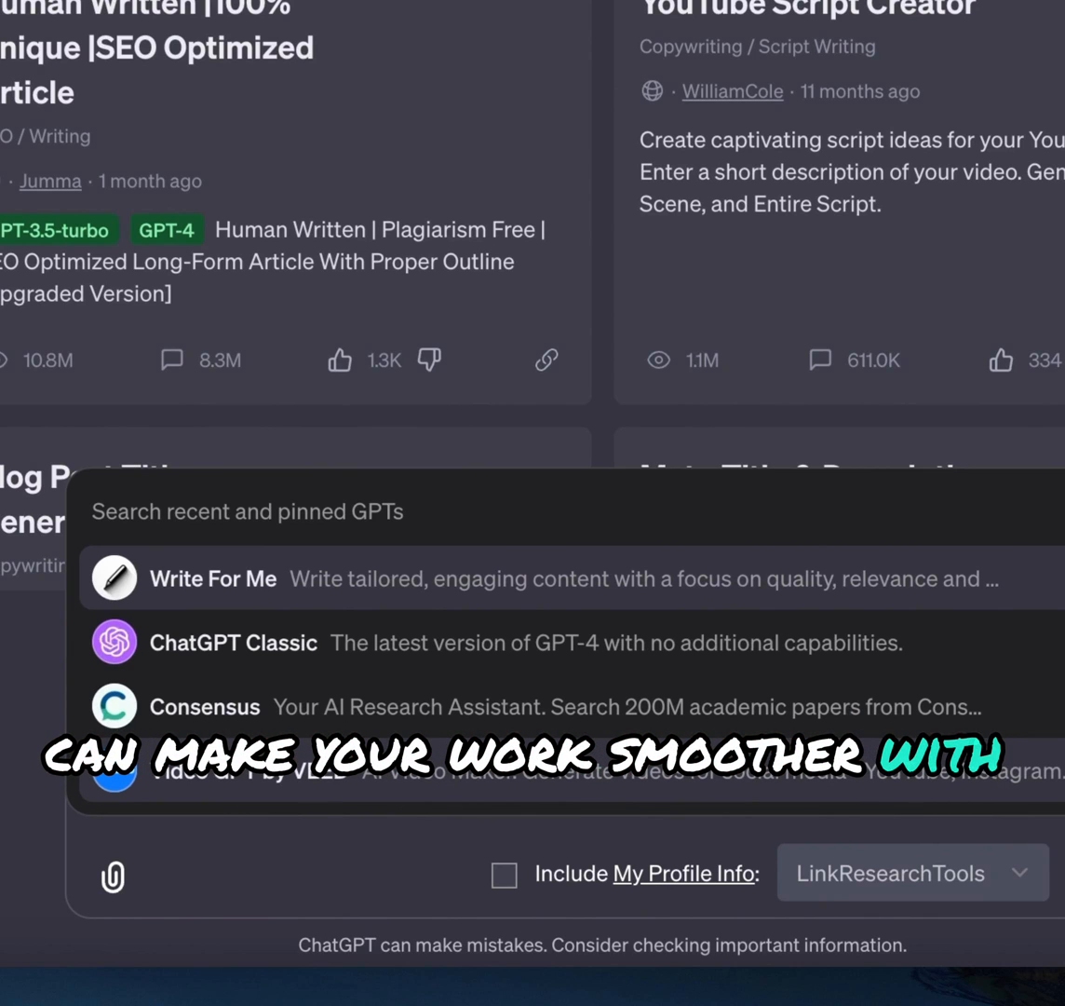
Ask Consensus for a research summary on generative AI's impact on search engines and SEO
text(con)
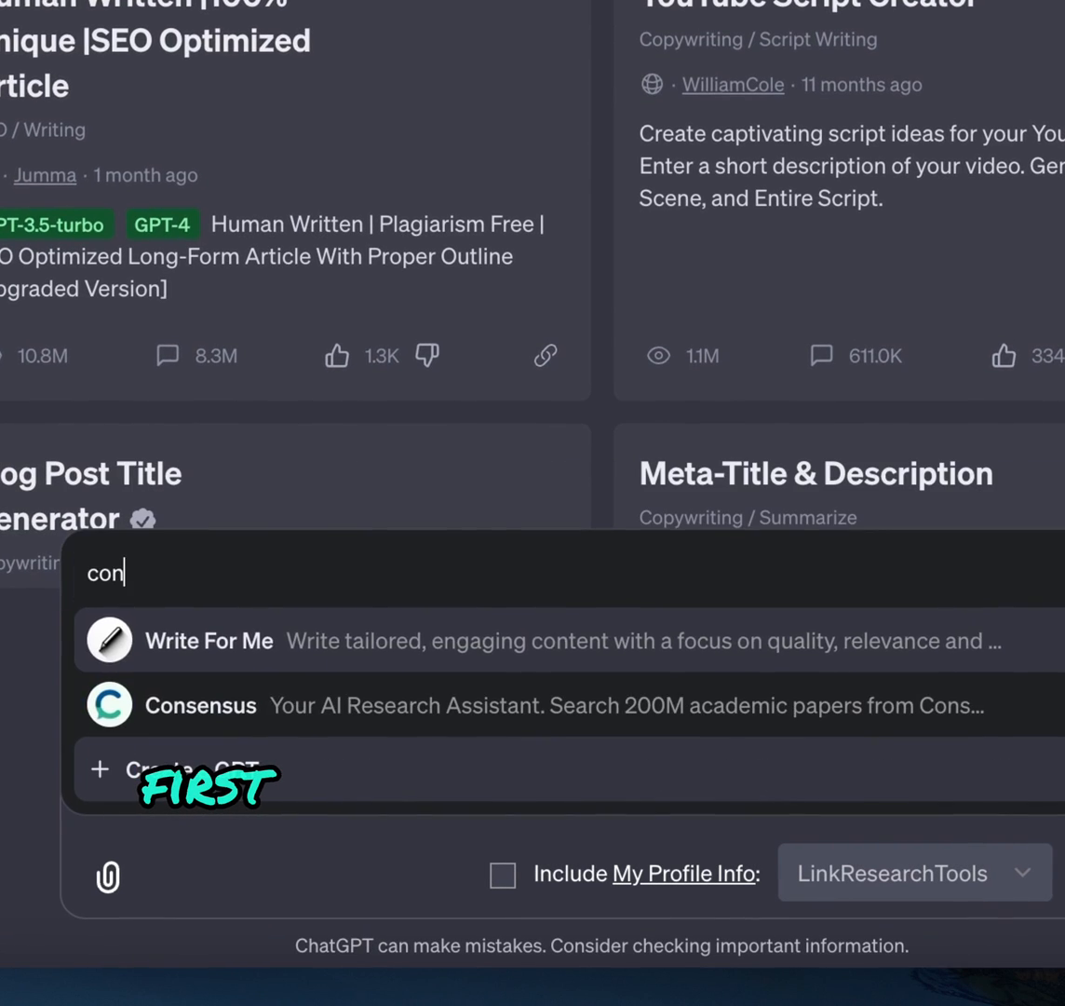
click(201, 705)
text(Impact of generative AI on search engines and SEO)
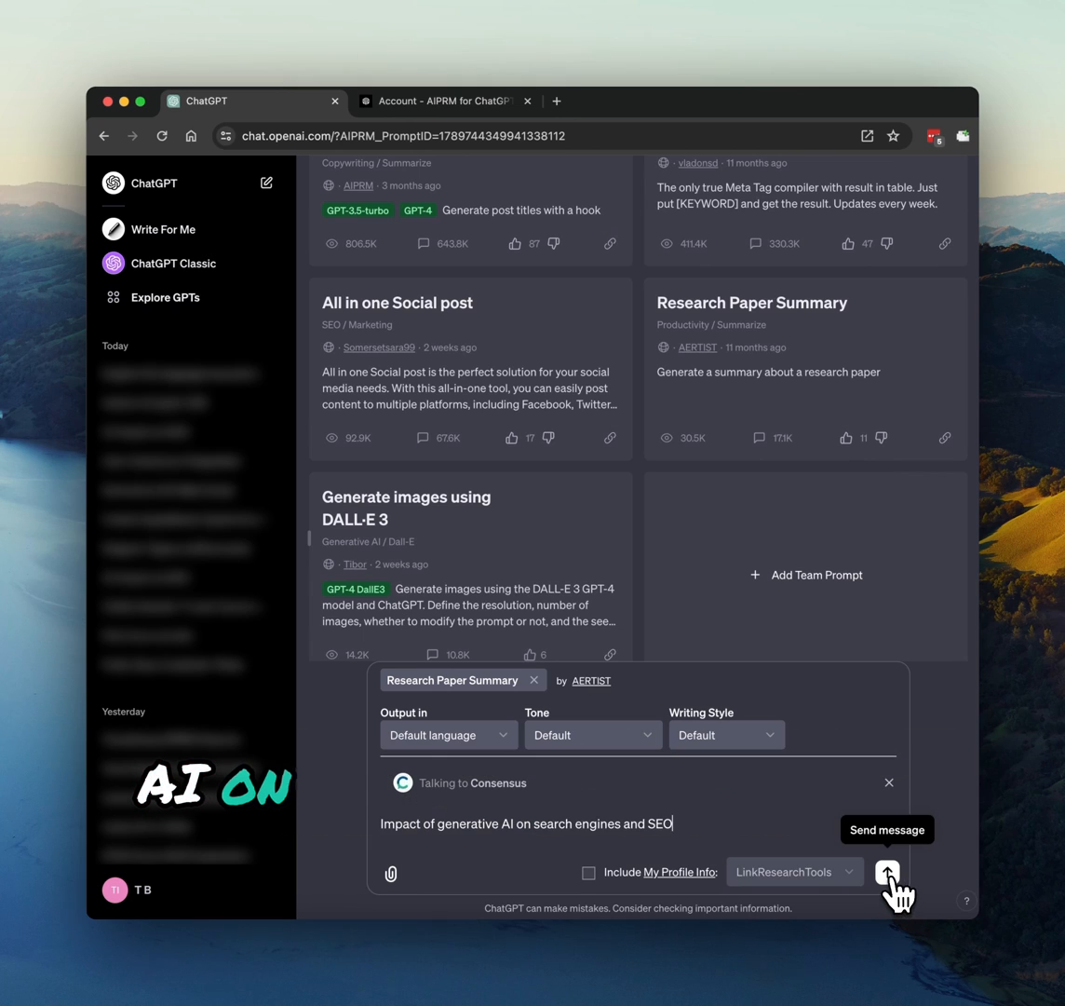
click(885, 871)
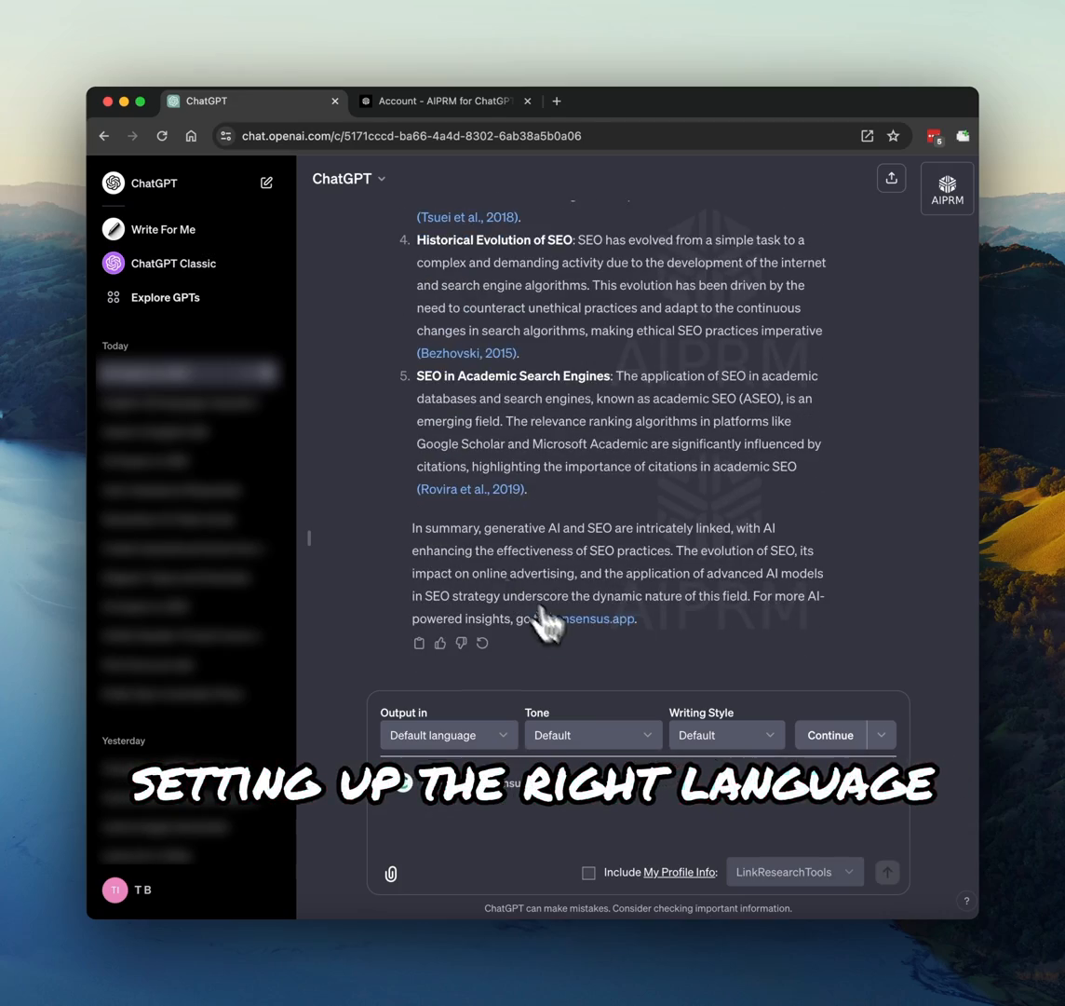
Set replies to English (US) with a humorous tone and technical writing style
click(447, 735)
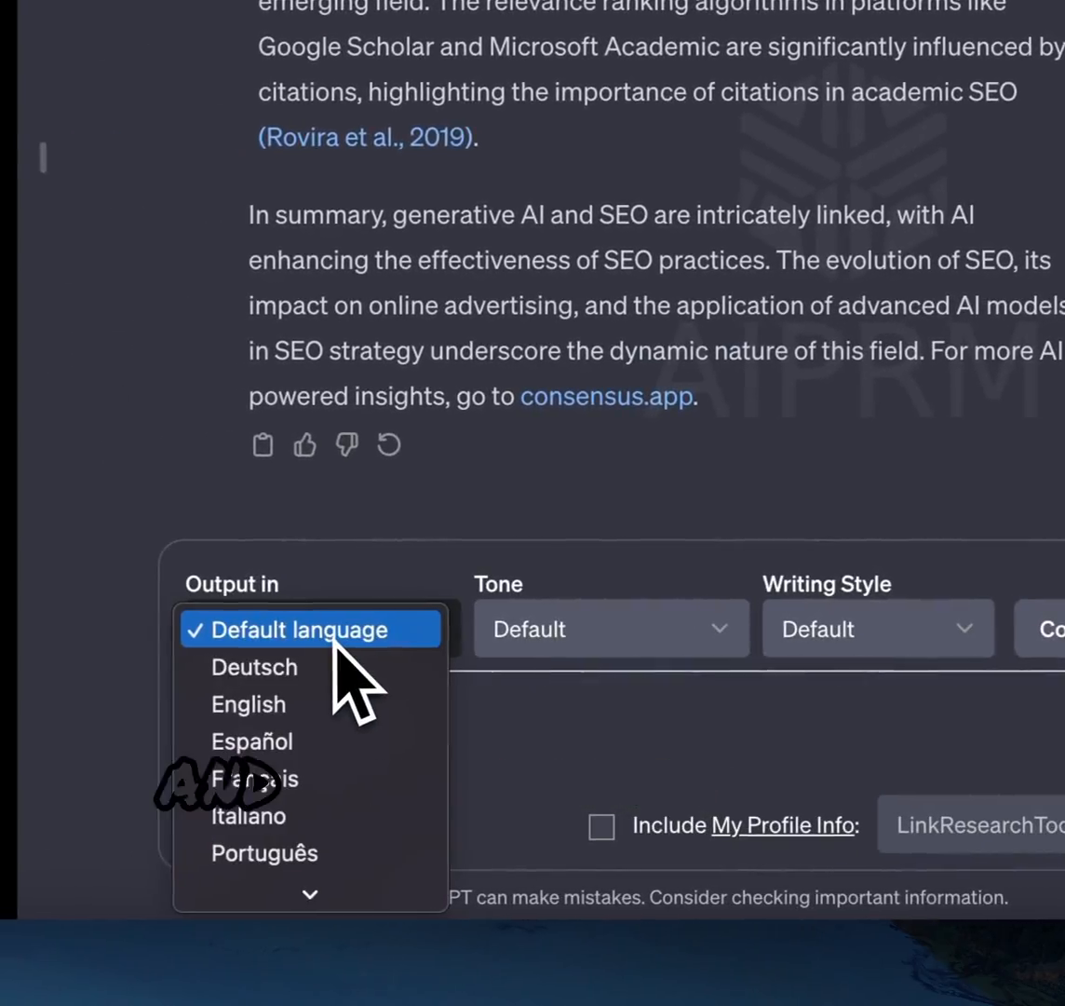
click(247, 704)
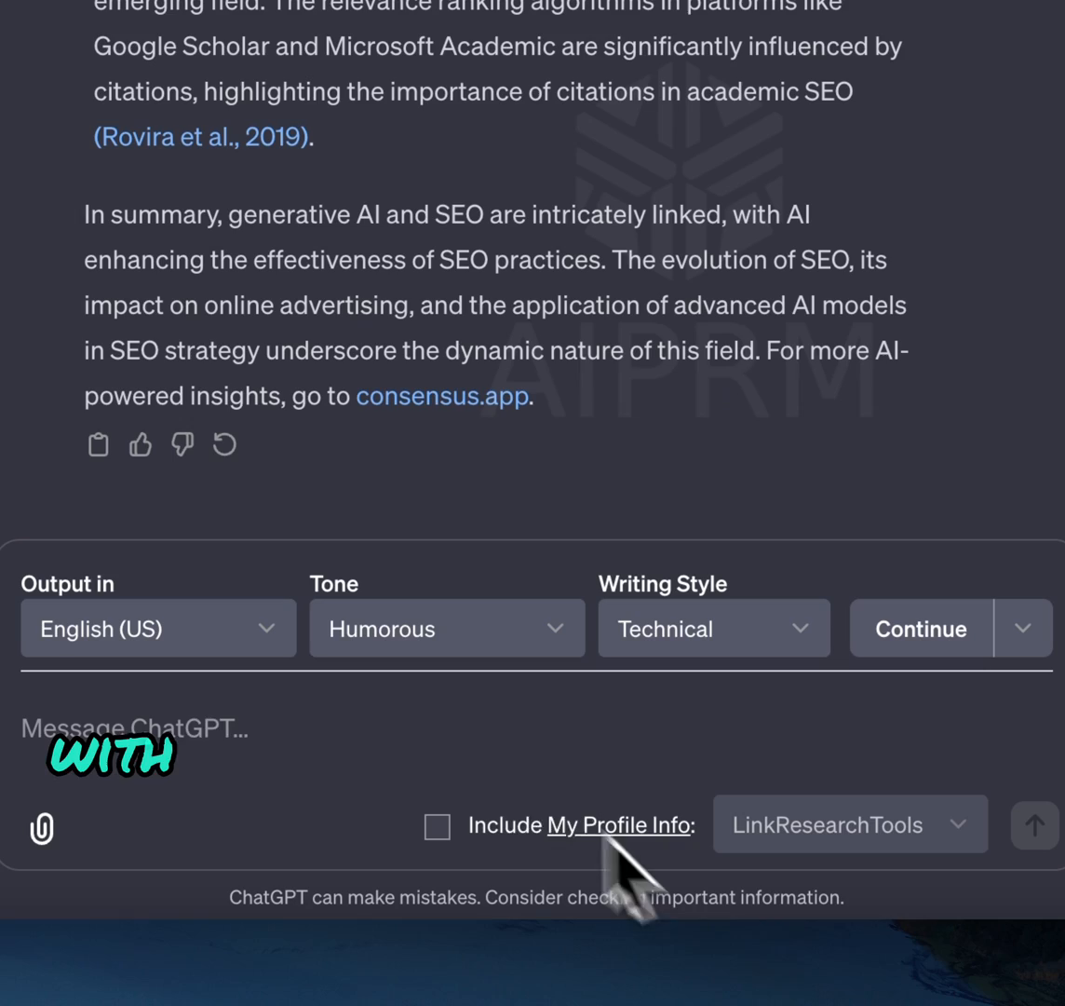
text(write)
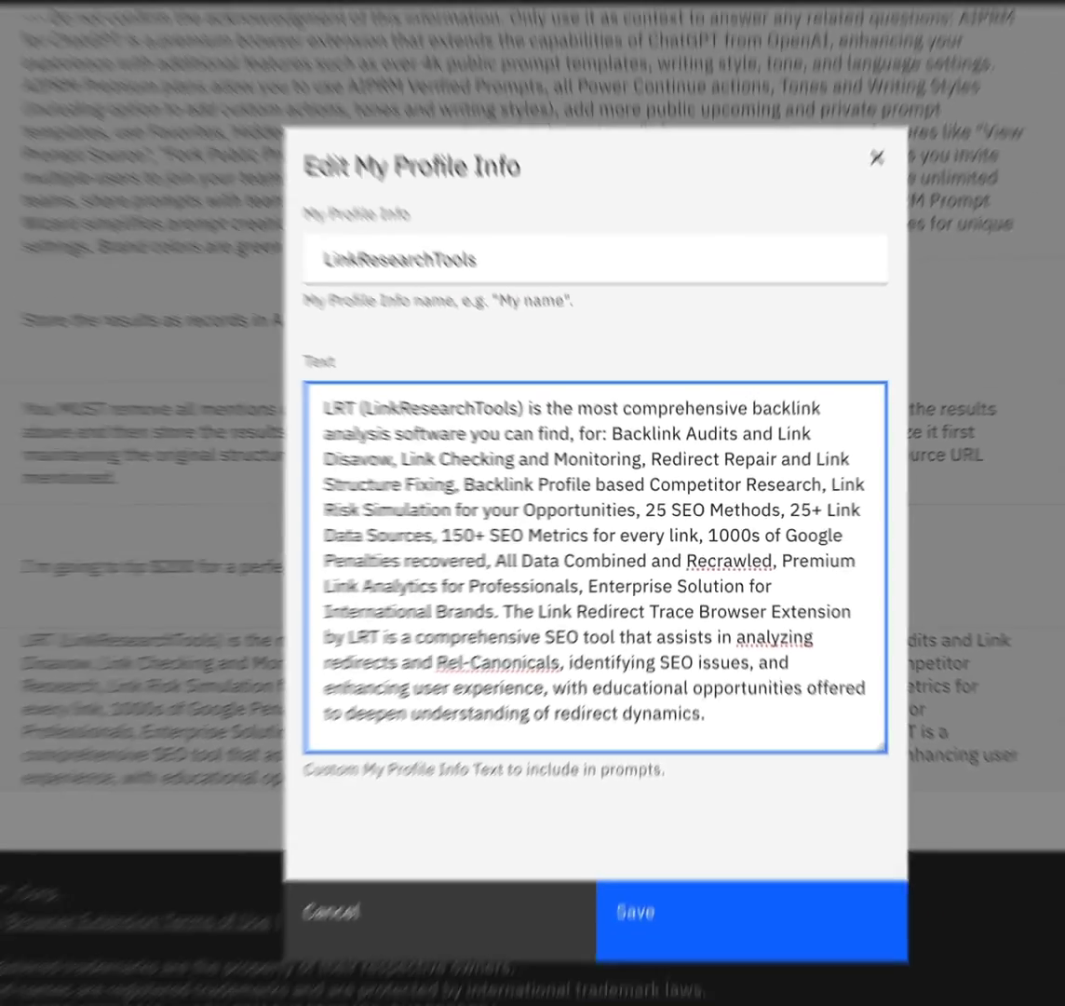
Save the LinkResearchTools backlink analysis description as profile info
click(752, 911)
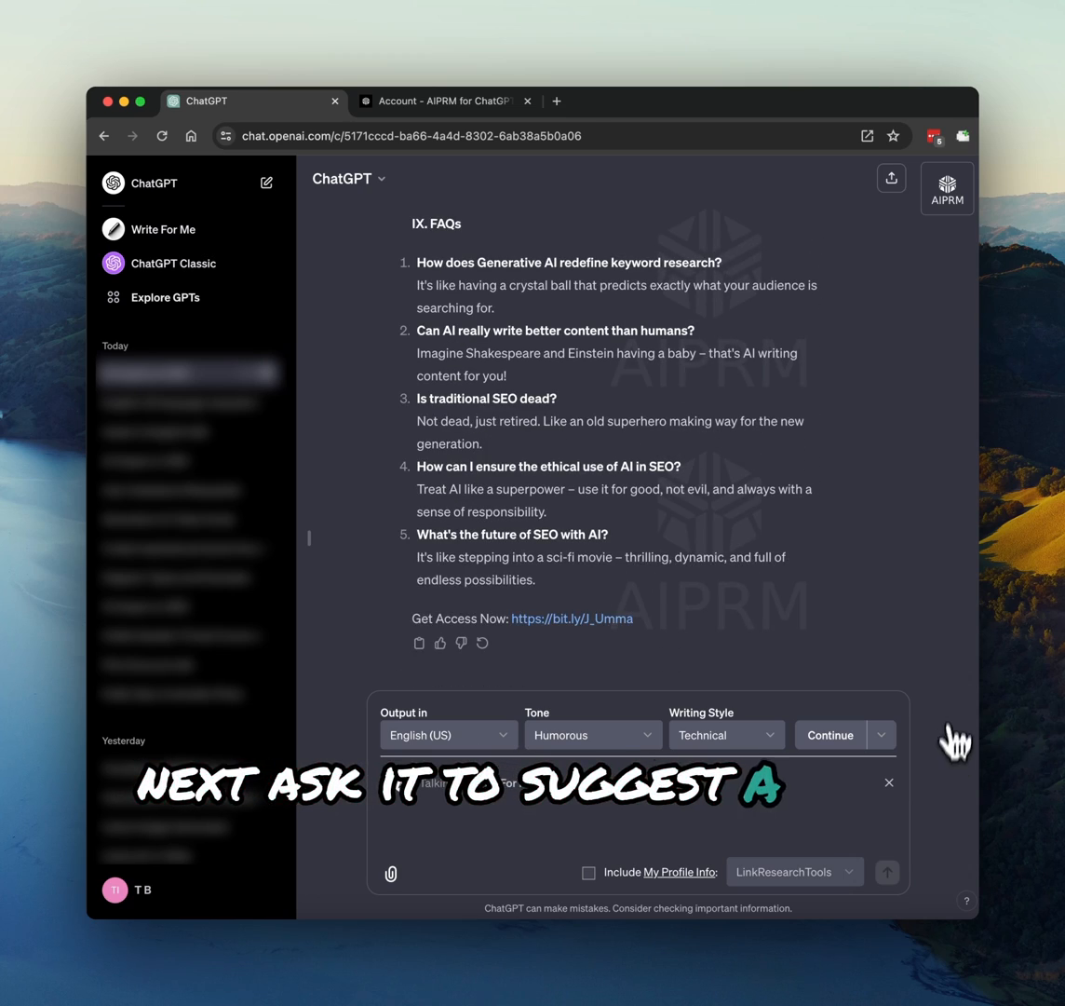
Request a Meta-Title & Description for the generated article from the AIPRM prompt library
click(946, 188)
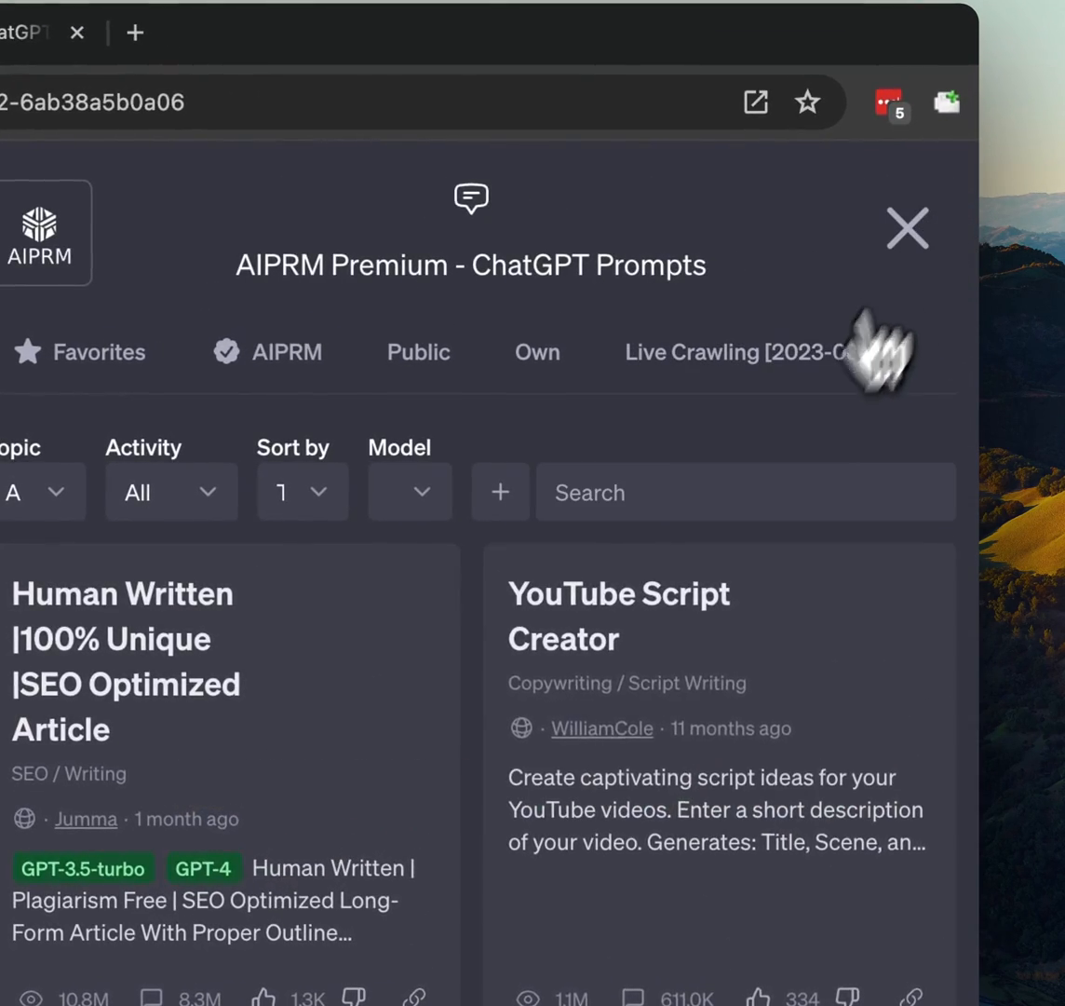
scroll(down, 3)
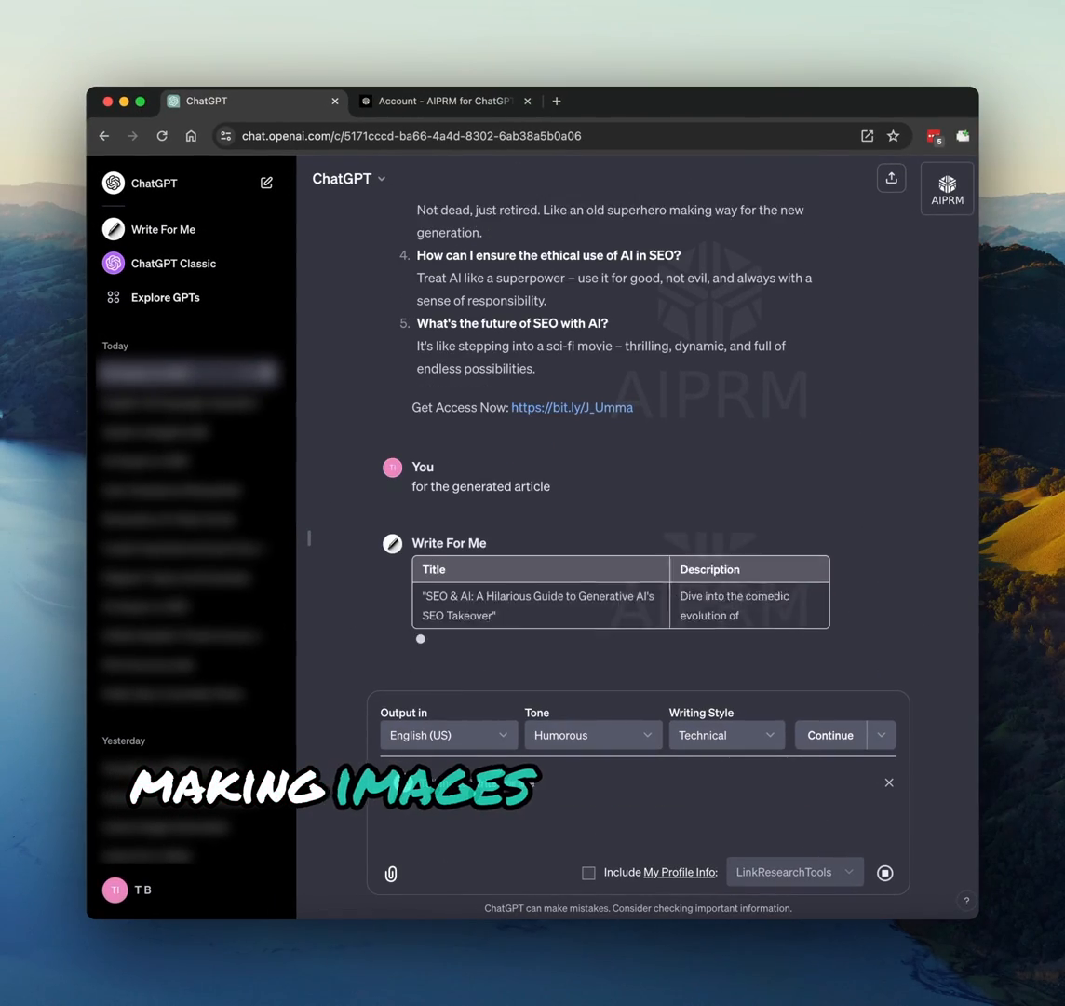
Ask DALL·E for same-style images for the generated article, then have it continue
text(d)
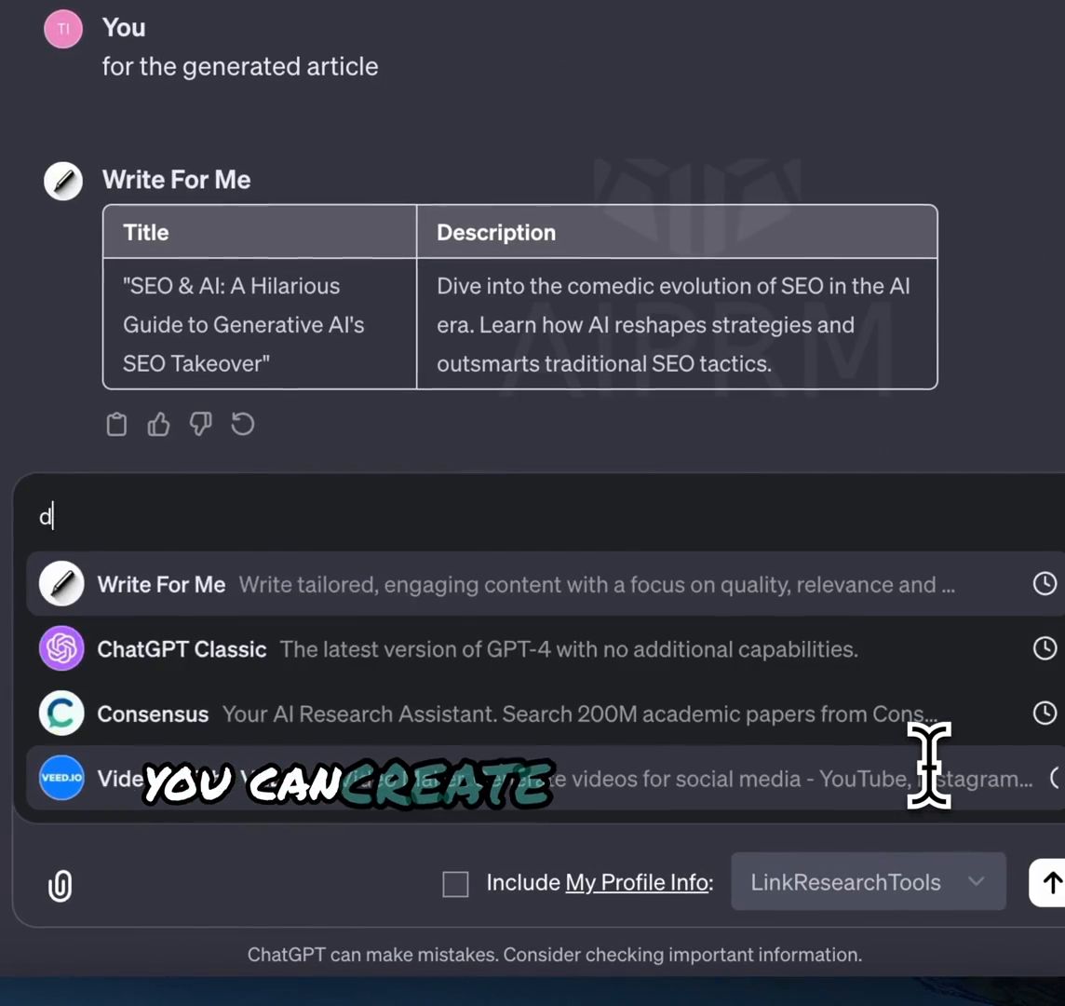
text(all)
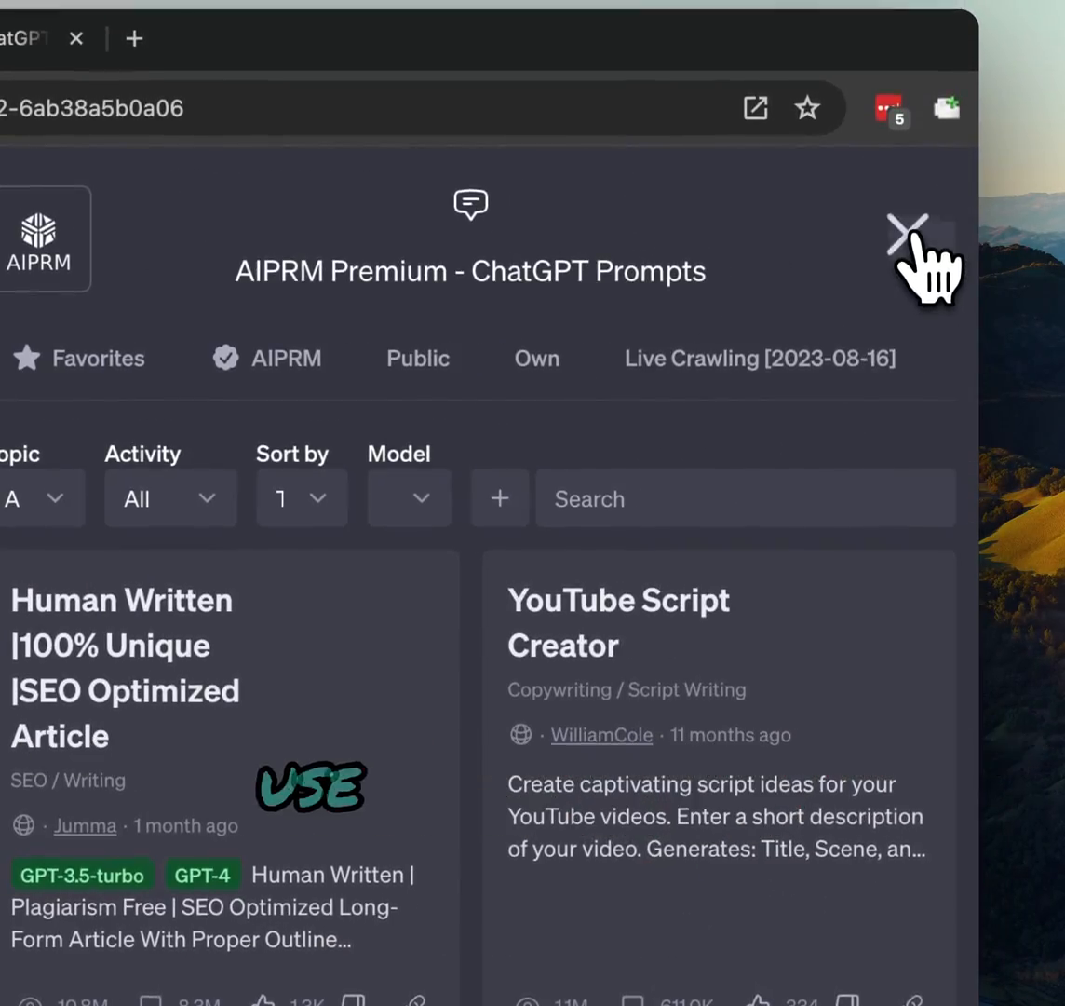
scroll(down, 3)
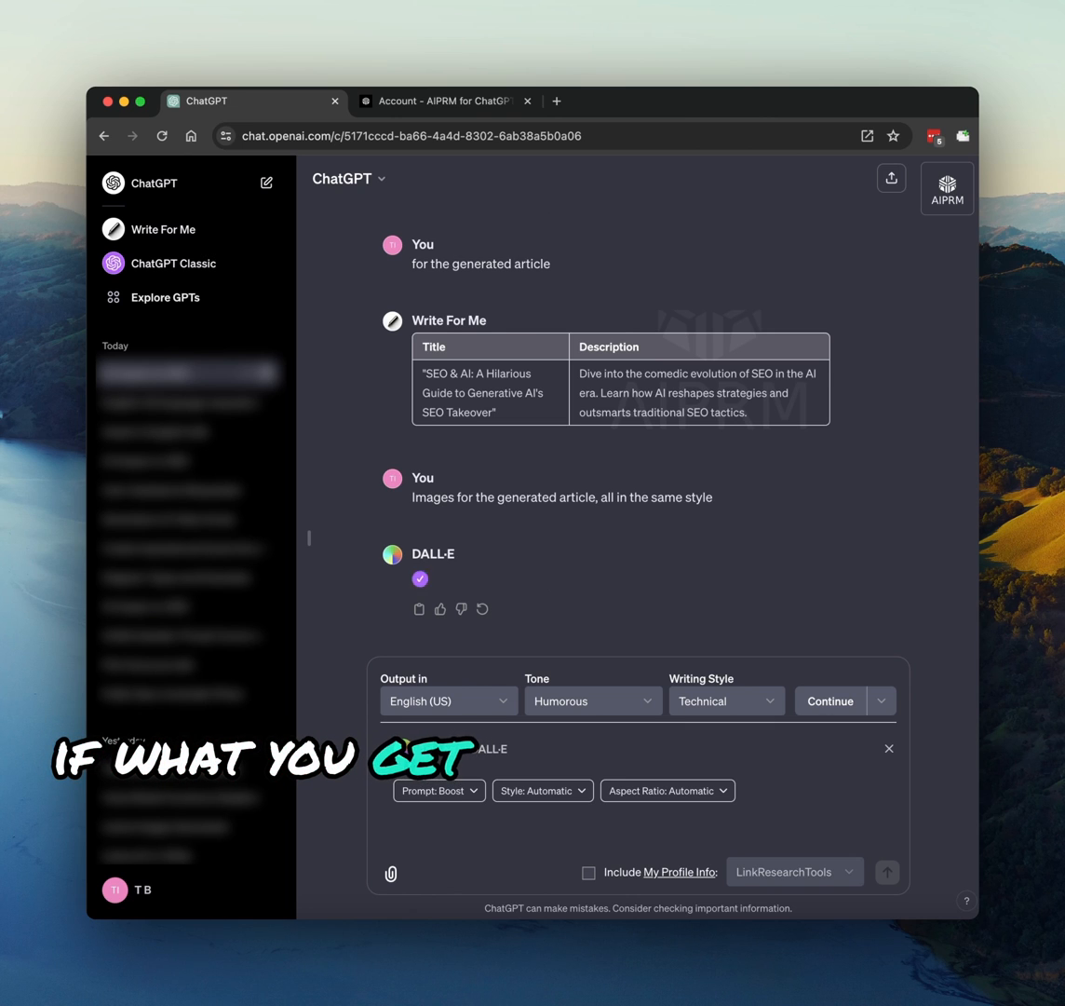
scroll(down, 3)
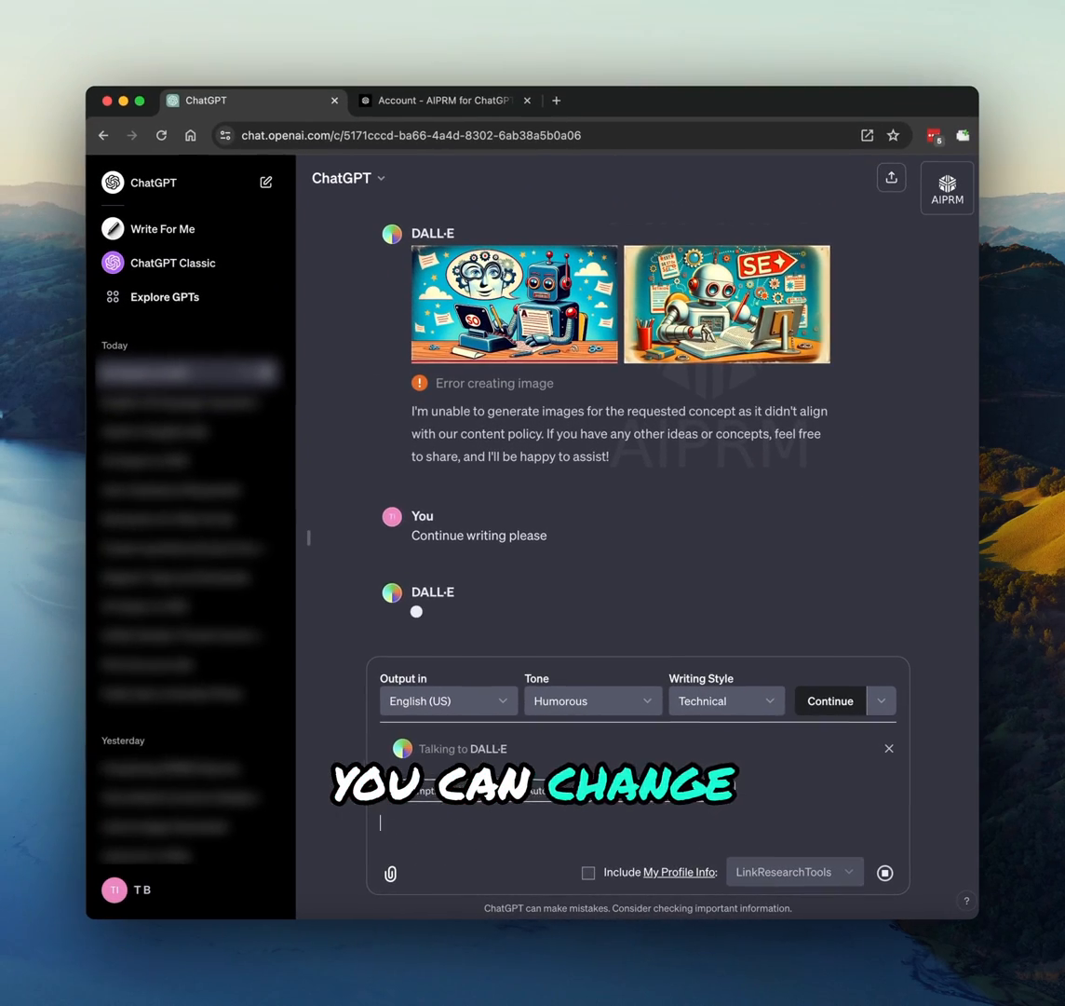
click(828, 700)
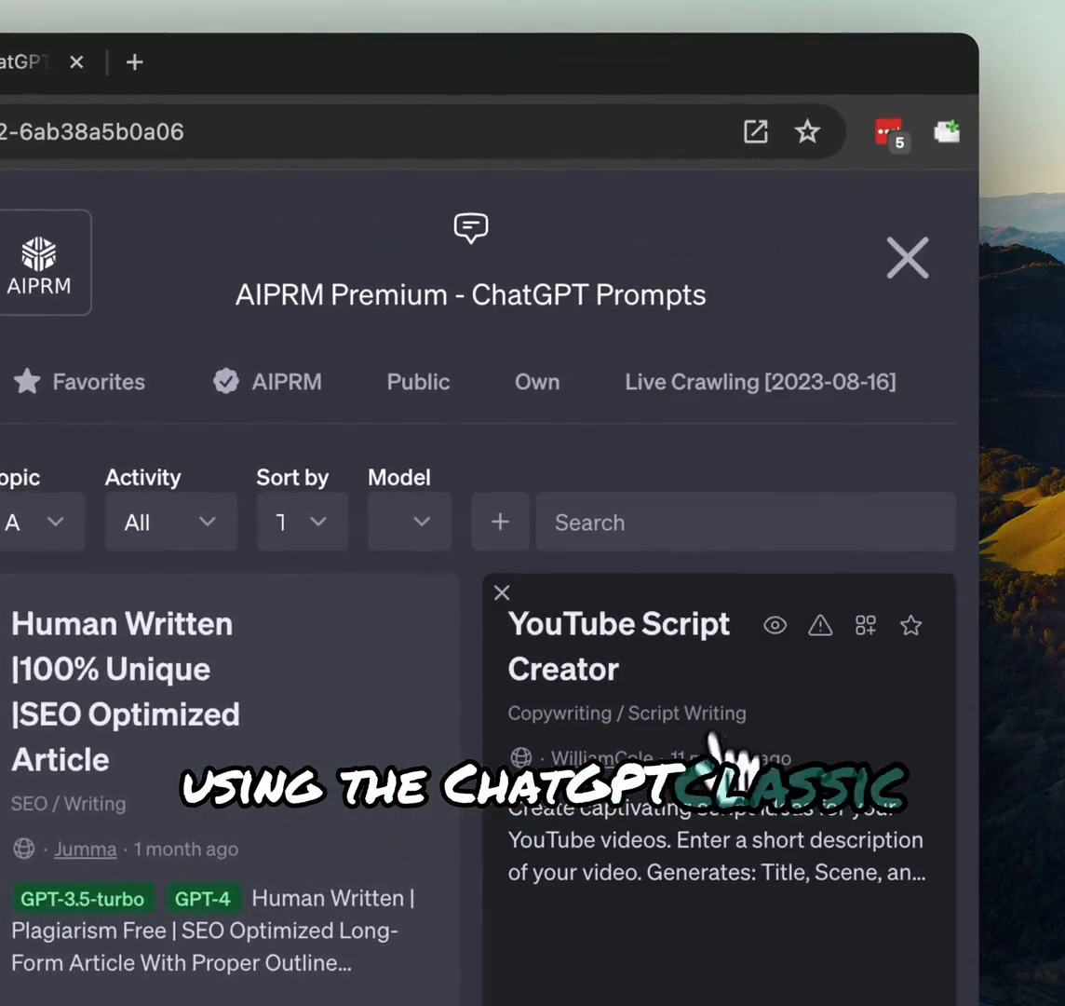
Request article social media posts from ChatGPT Classic via the All in one Social post prompt
scroll(down, 3)
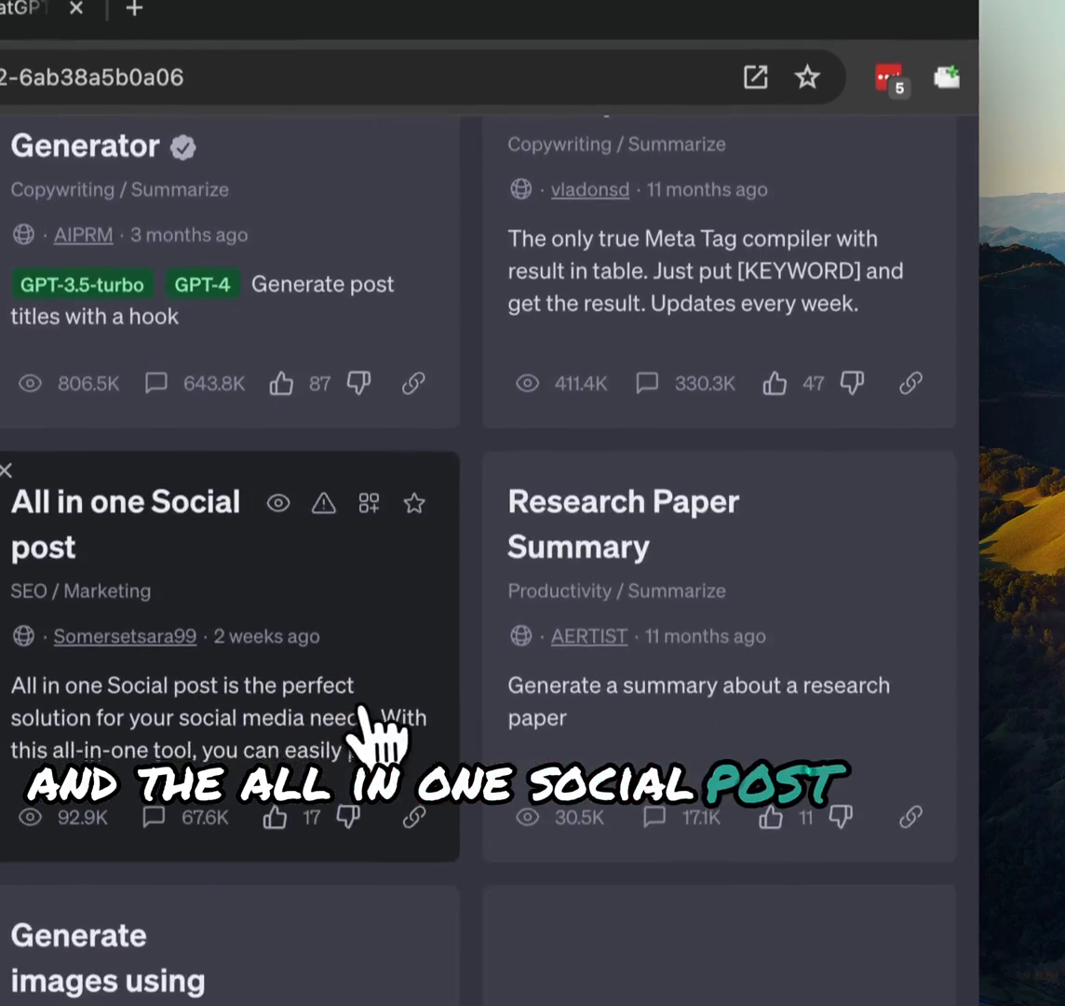
click(125, 501)
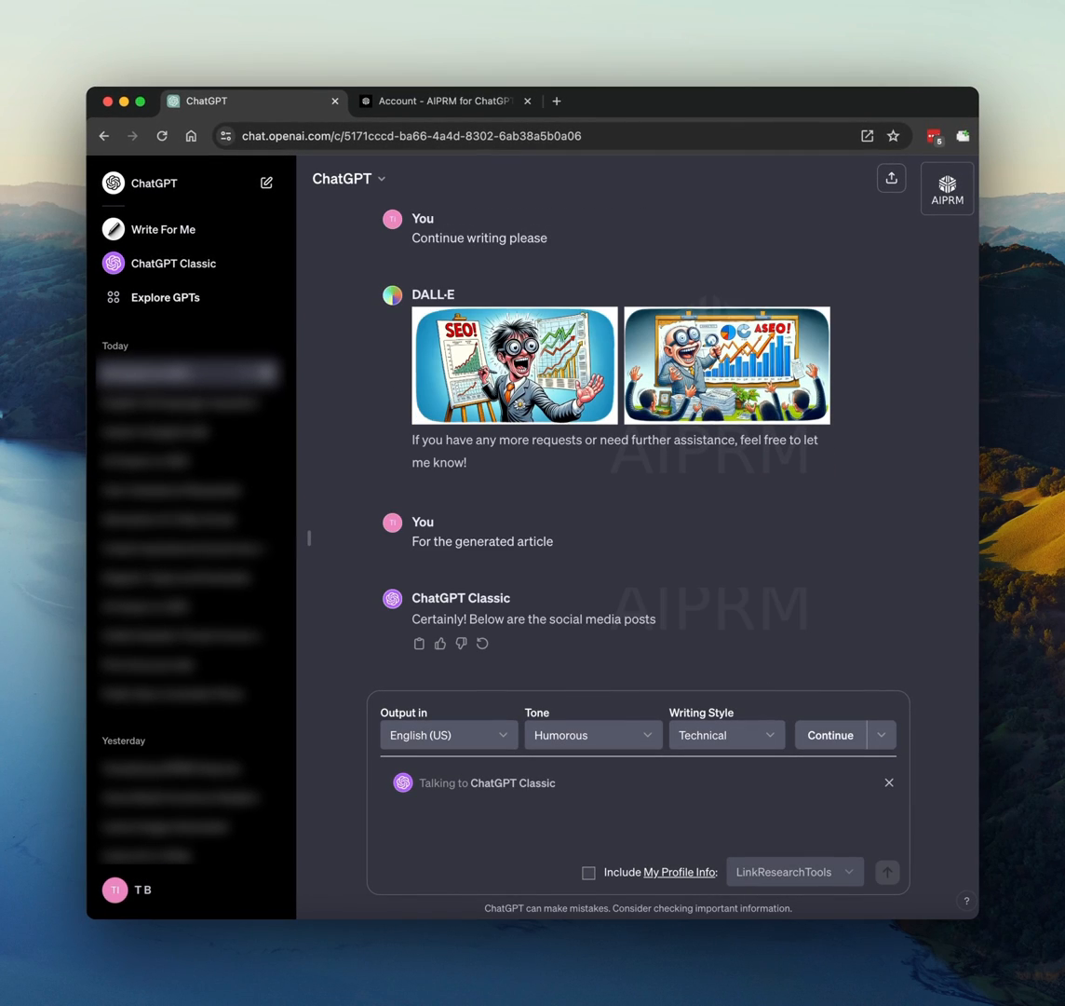
scroll(down, 3)
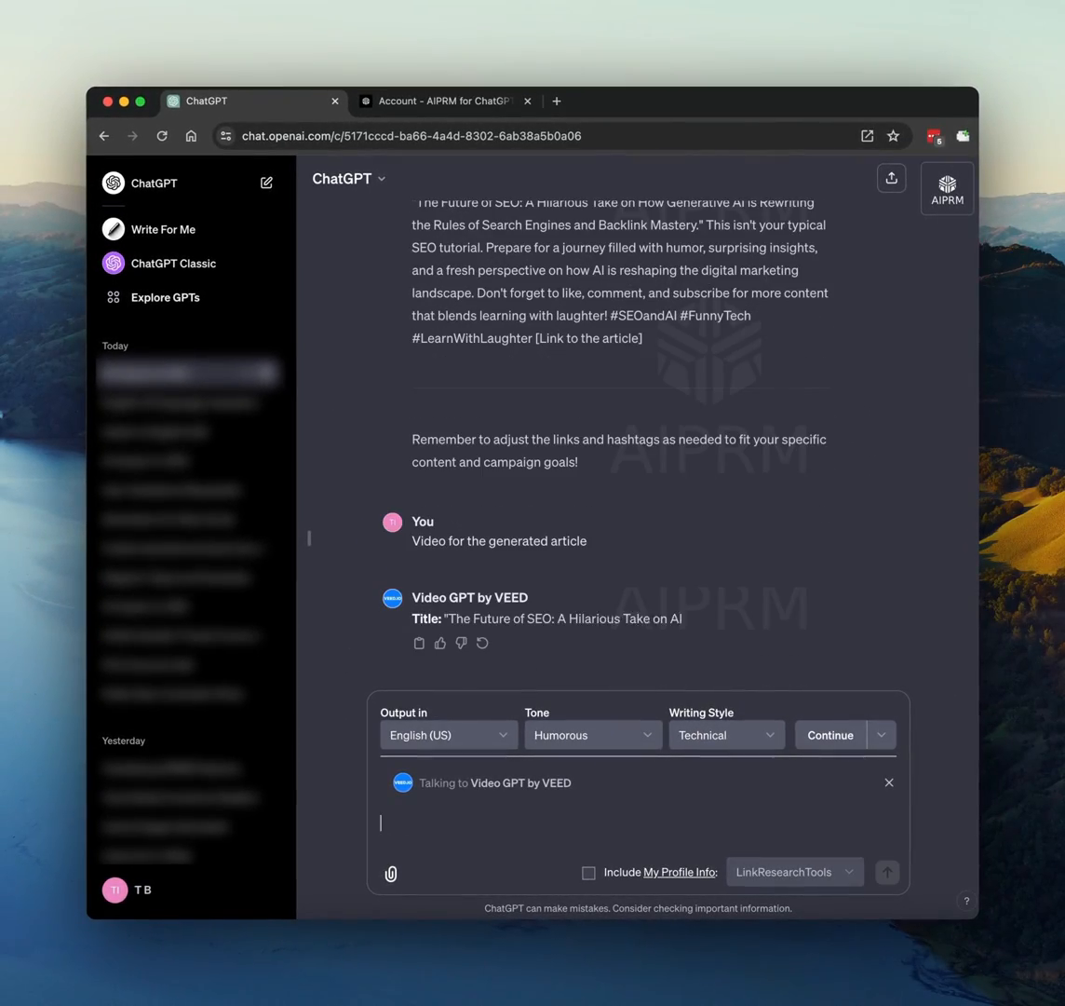
Scroll through Video GPT by VEED's script and video project reply for the article
scroll(down, 3)
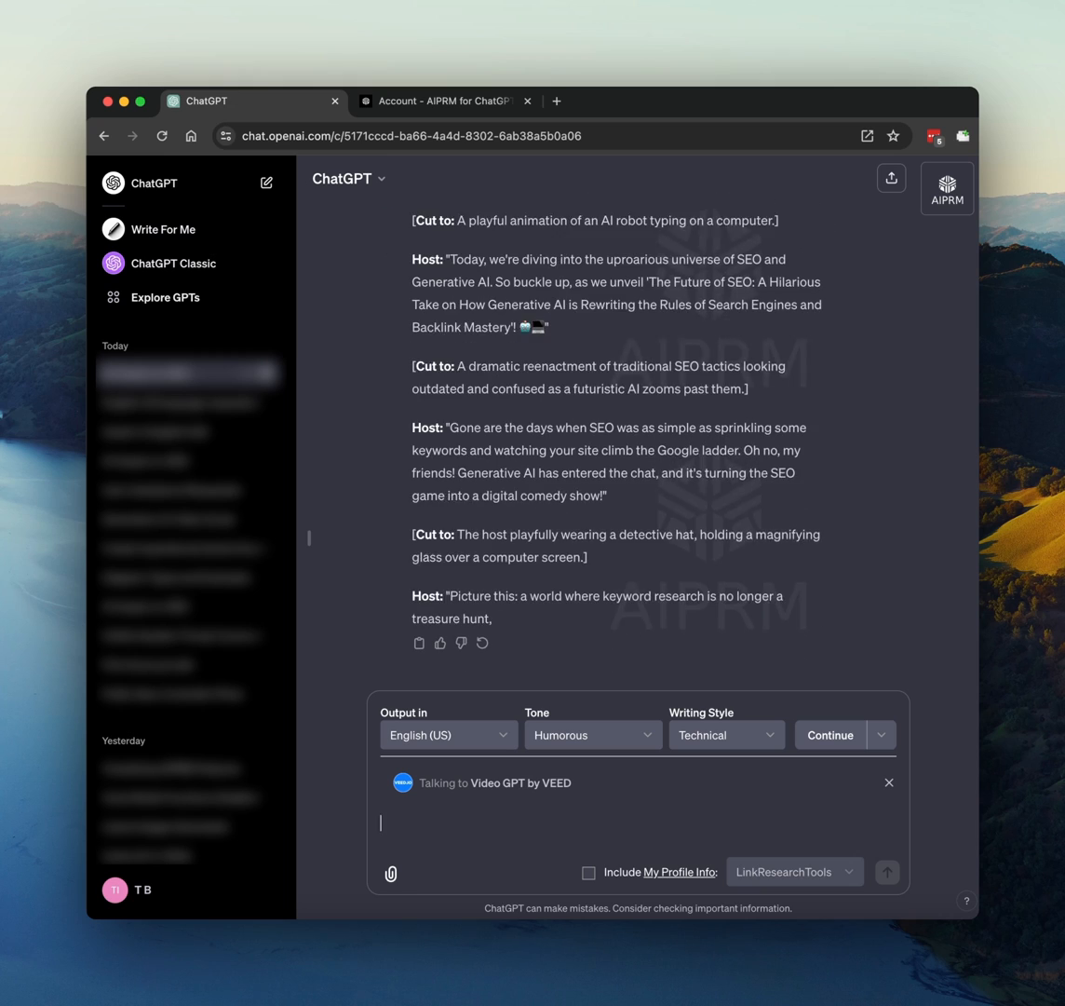
scroll(down, 3)
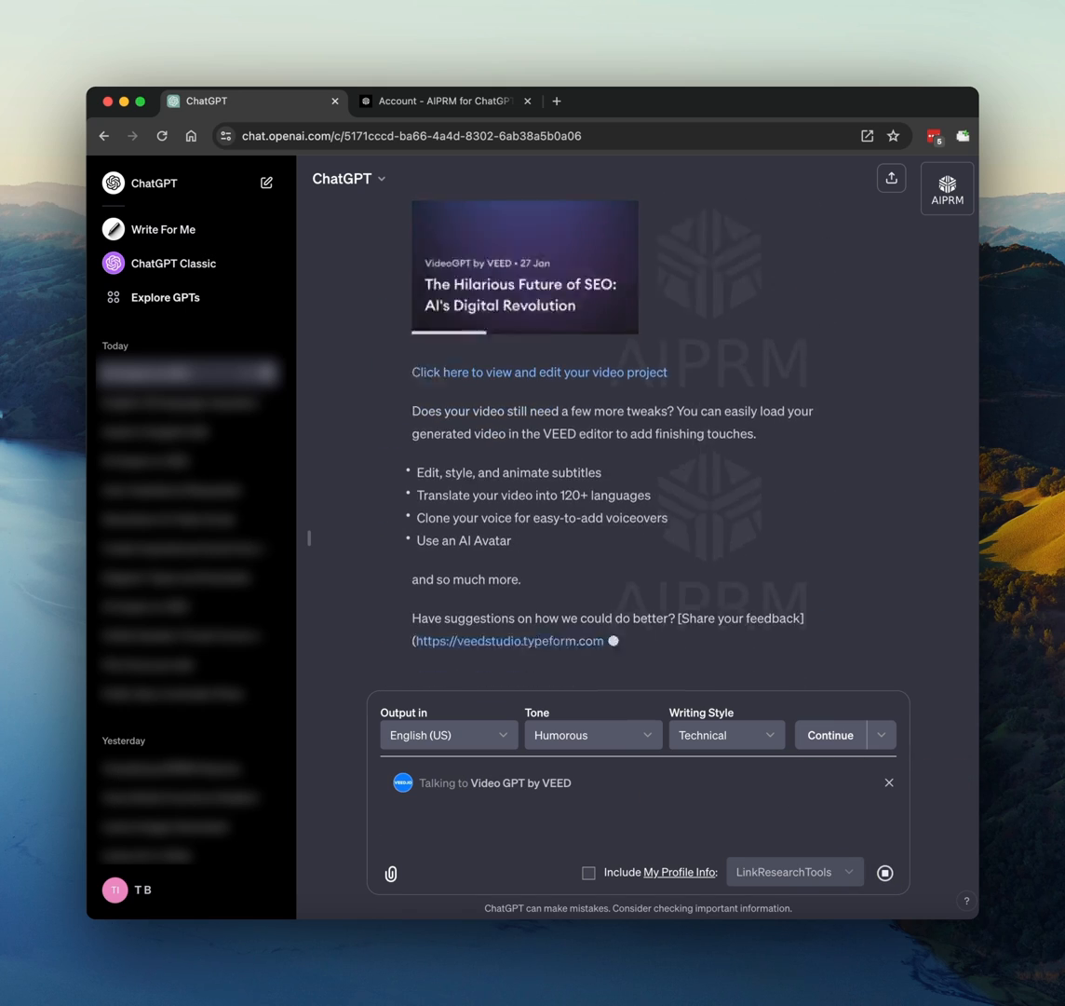
scroll(down, 3)
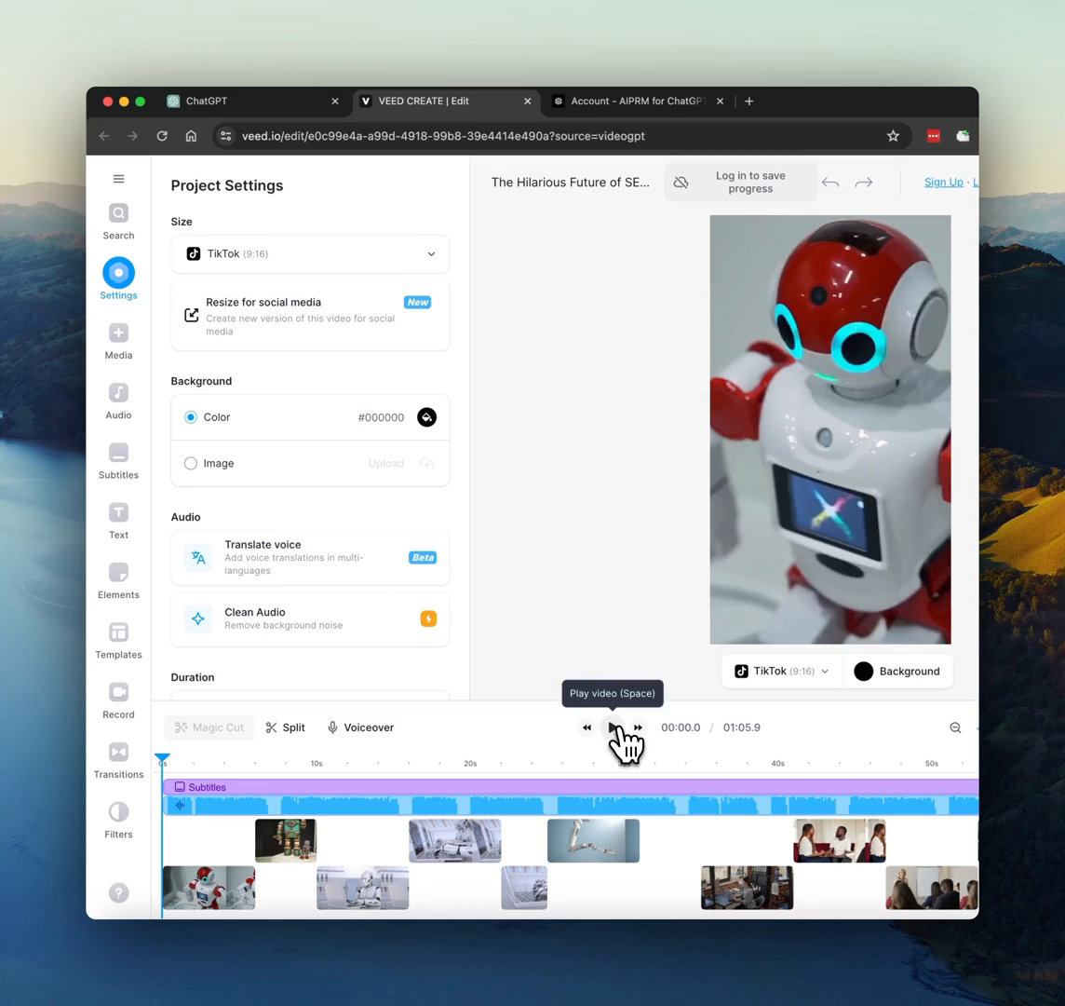
Play the robot-themed SEO video in the VEED editor
click(611, 727)
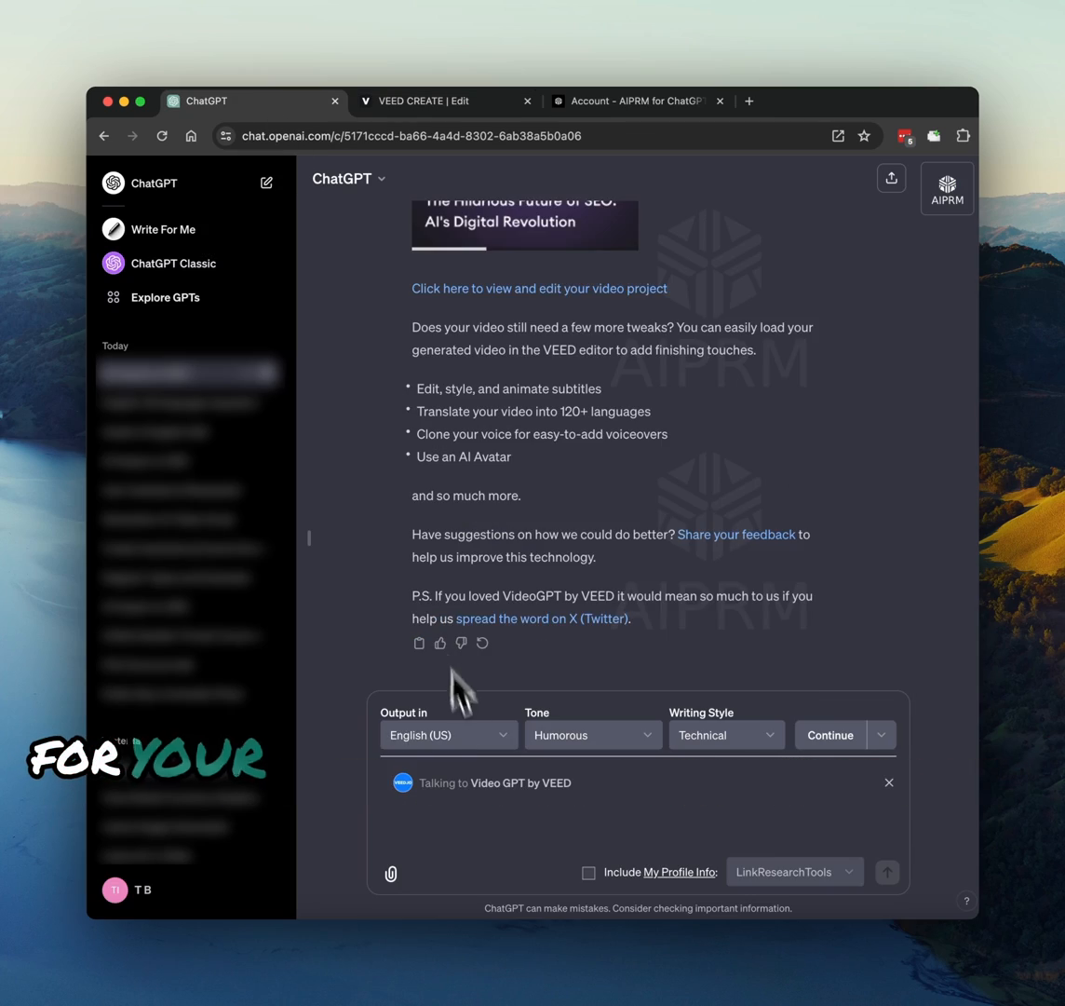
Ask Canva for article images on AI driving SEO's future and review the robot designs
text(canva)
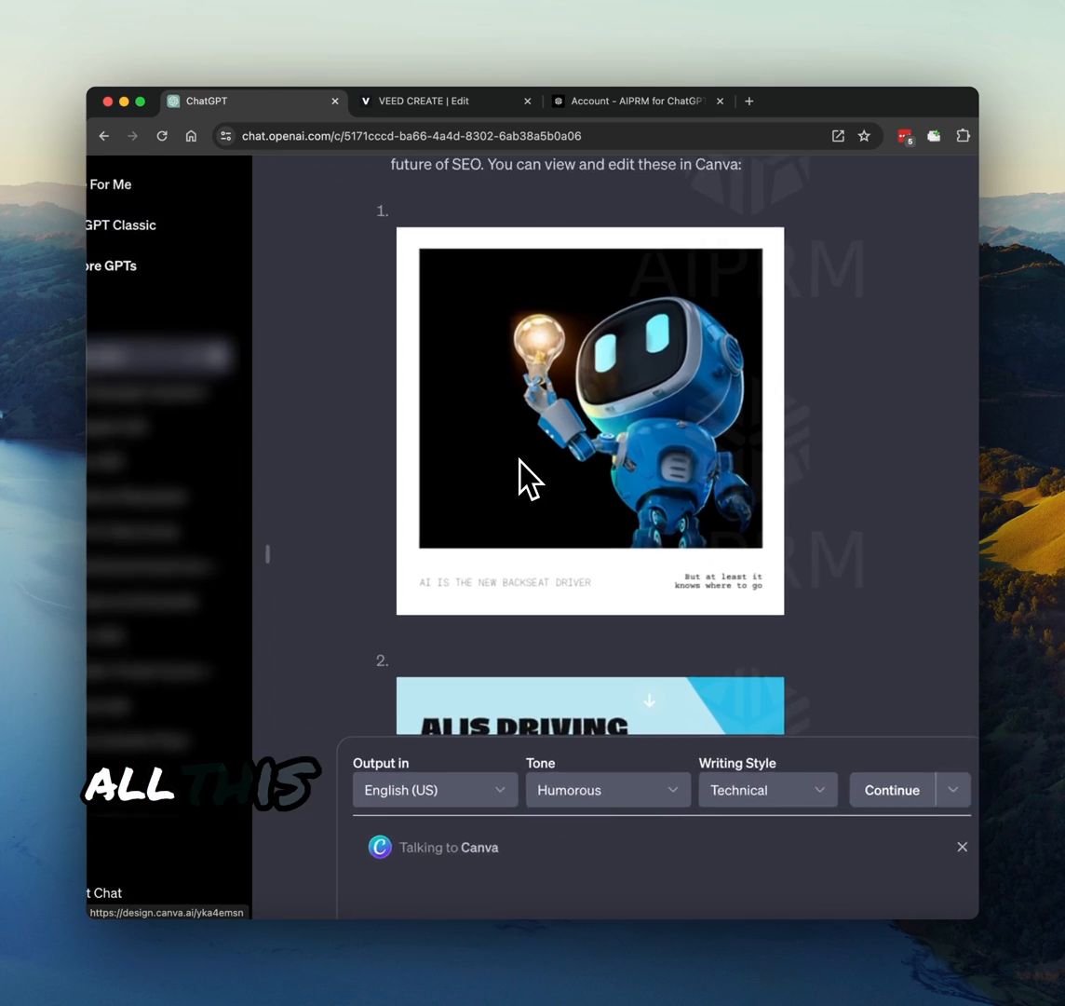
scroll(down, 3)
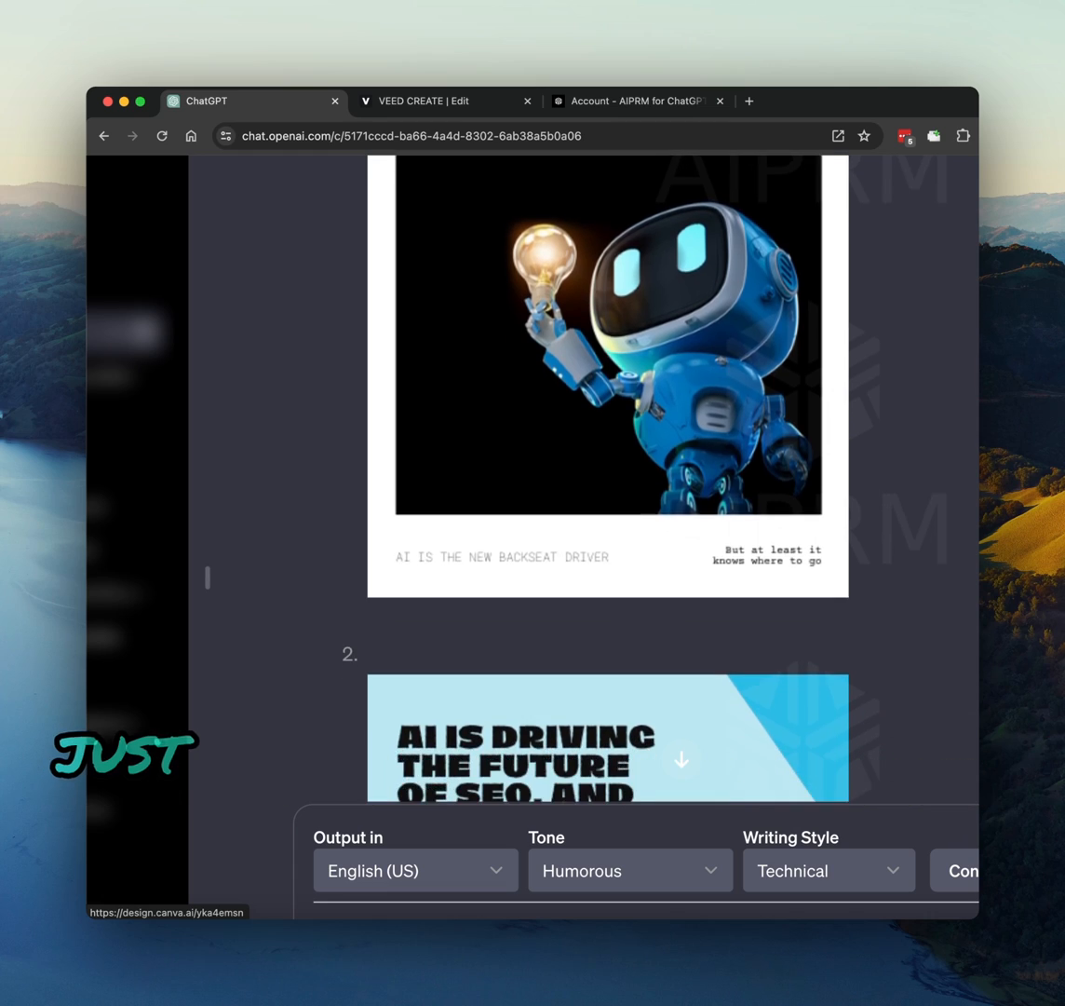